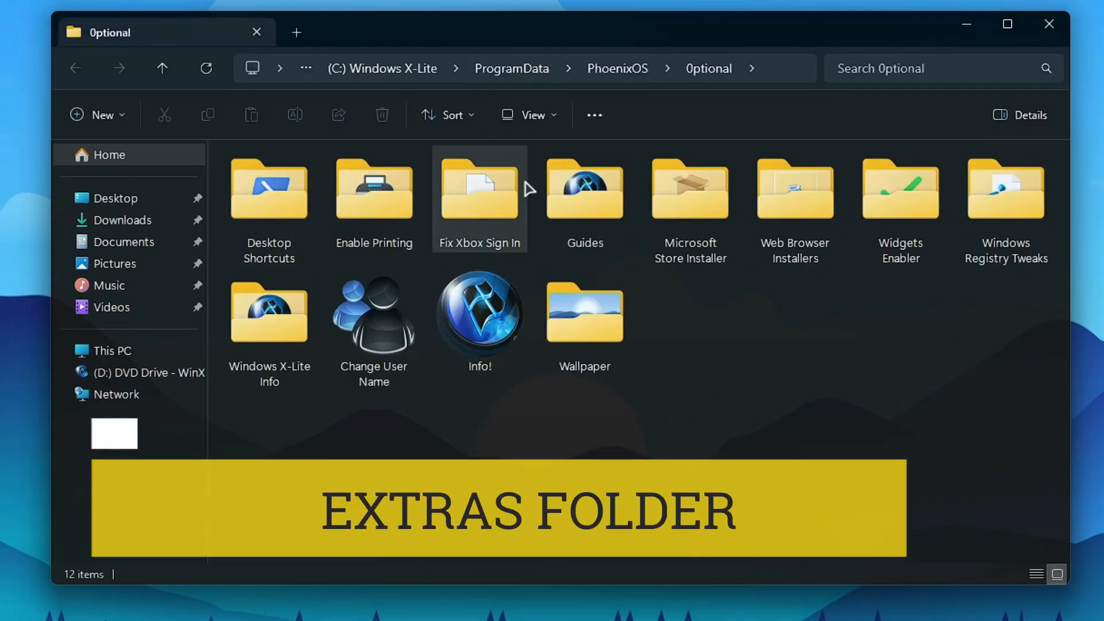
Step: Open the bundled Wallpaper folder from the Optional extras and scroll through the images
left_click(584, 320)
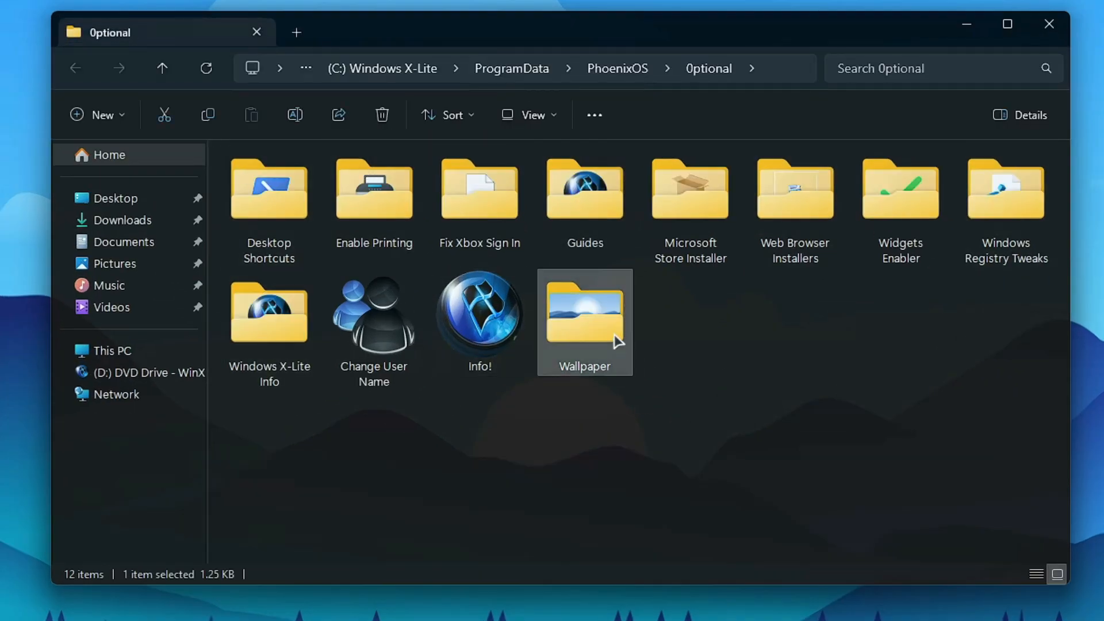
double_click(583, 322)
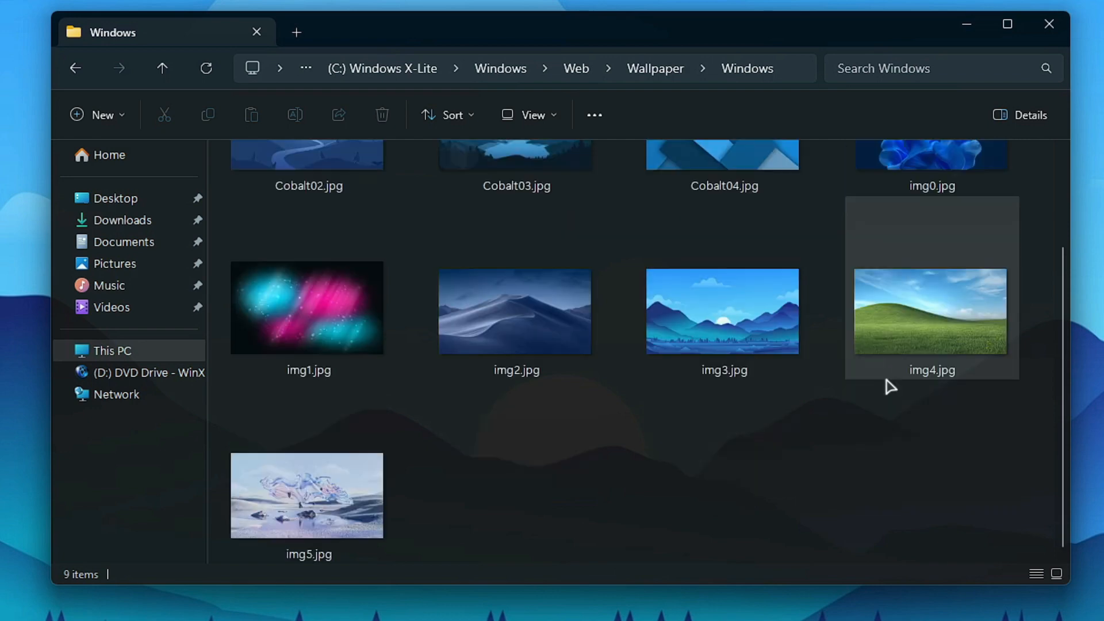
scroll("up", 3)
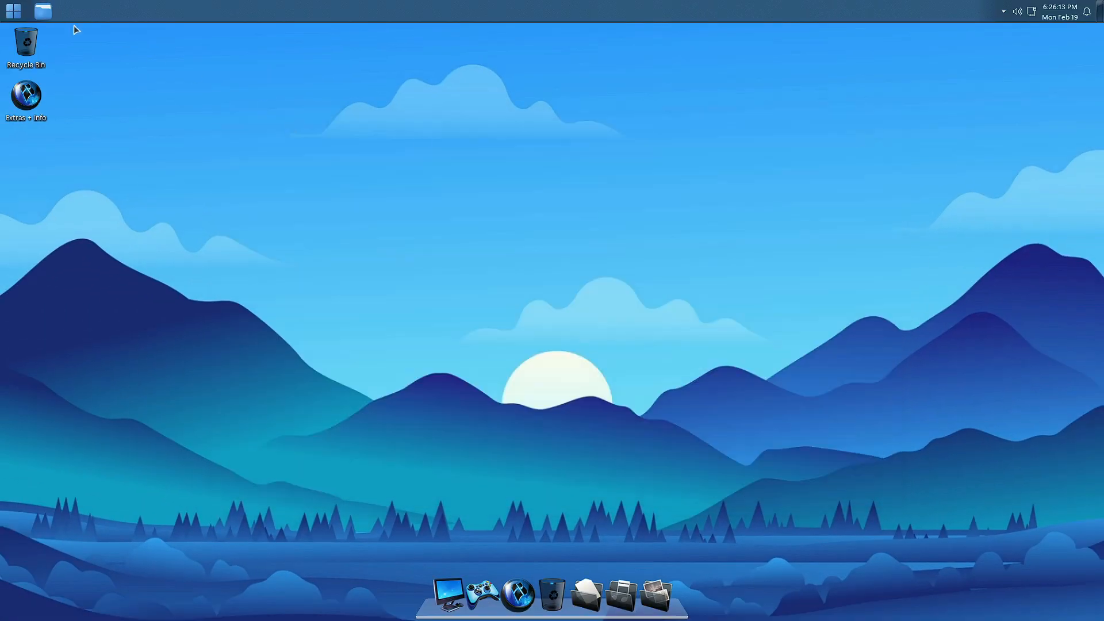
left_click(13, 11)
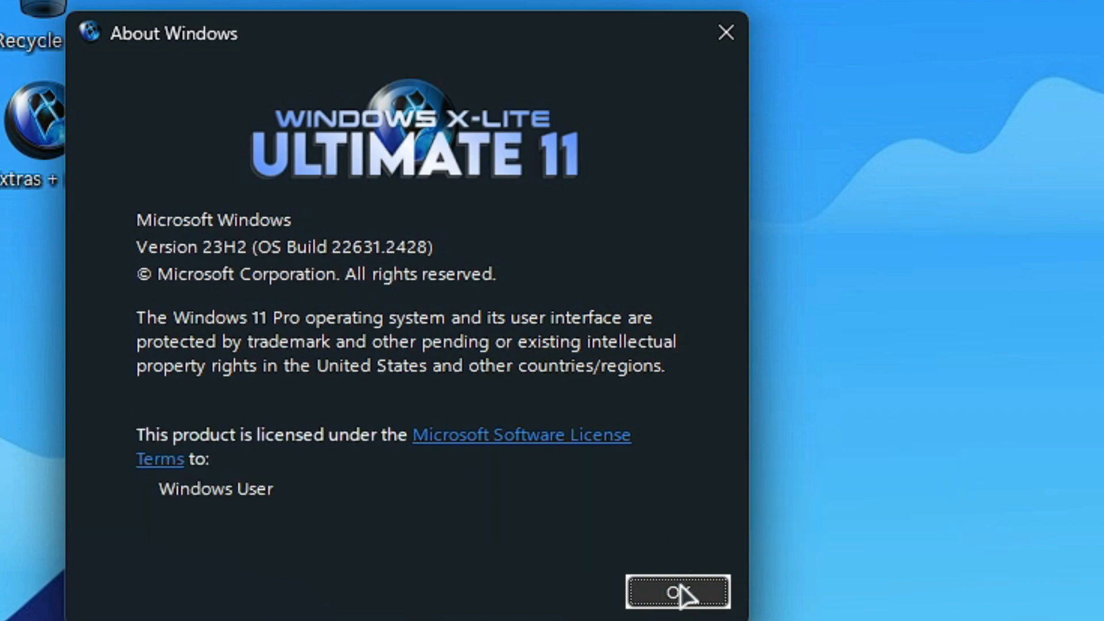
left_click(676, 592)
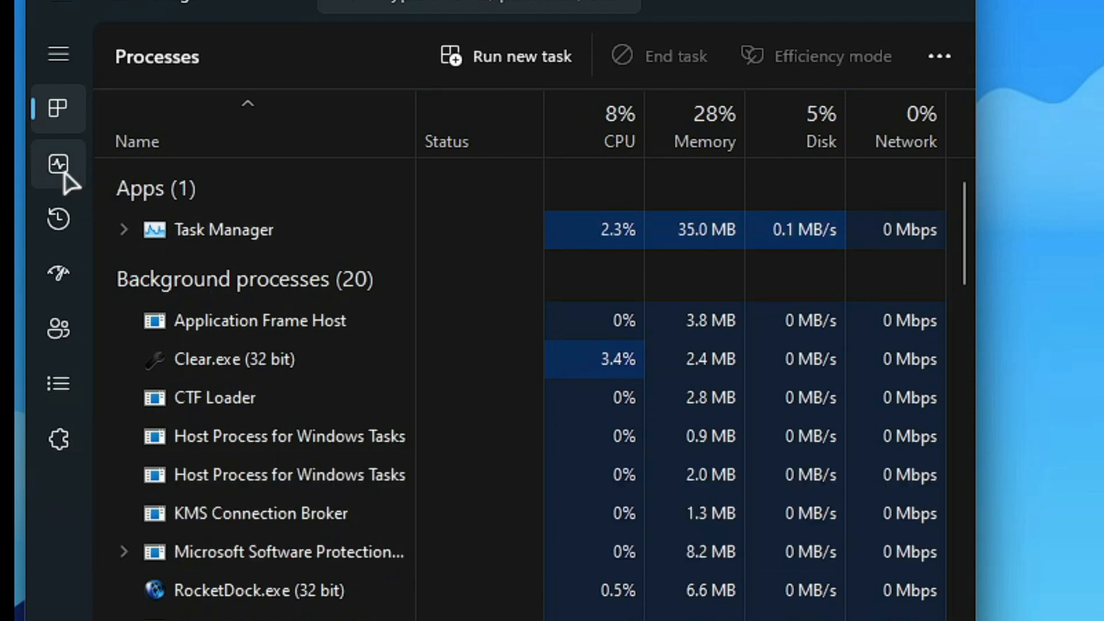
Step: Show Task Manager's Performance page with i3-7100 CPU details and 1.1 of 4.0 GB memory
left_click(59, 164)
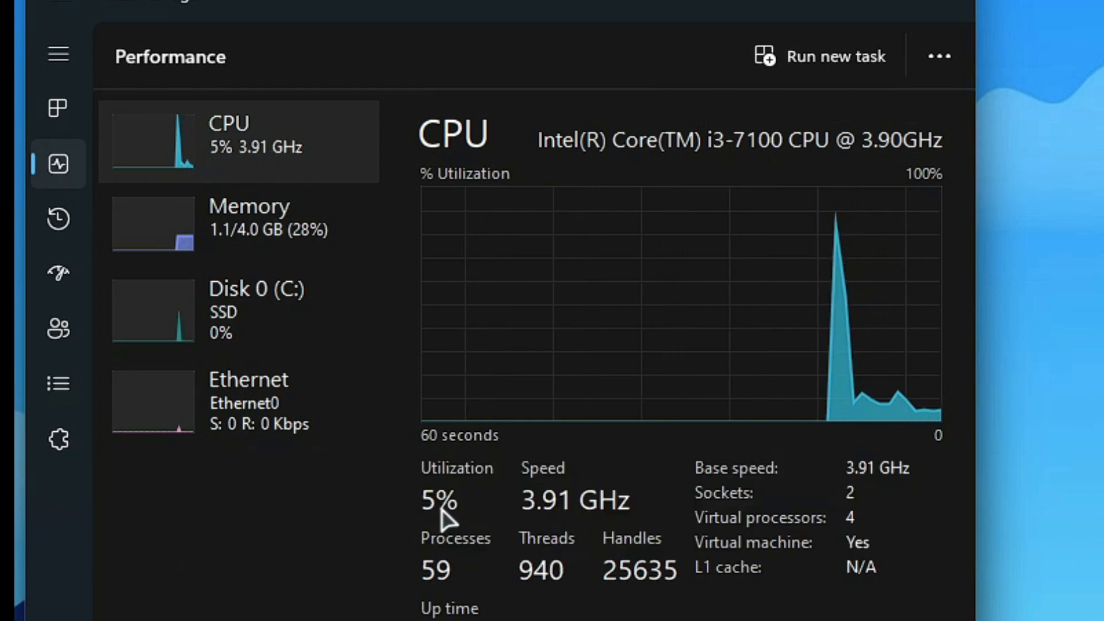
left_click(239, 223)
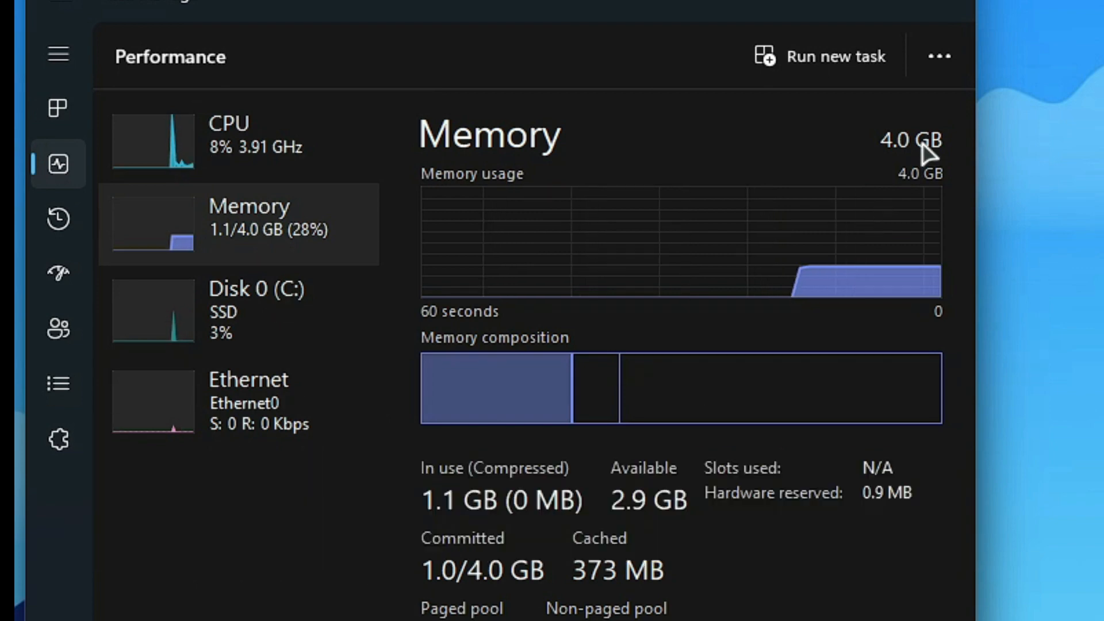
mouse_move(895, 173)
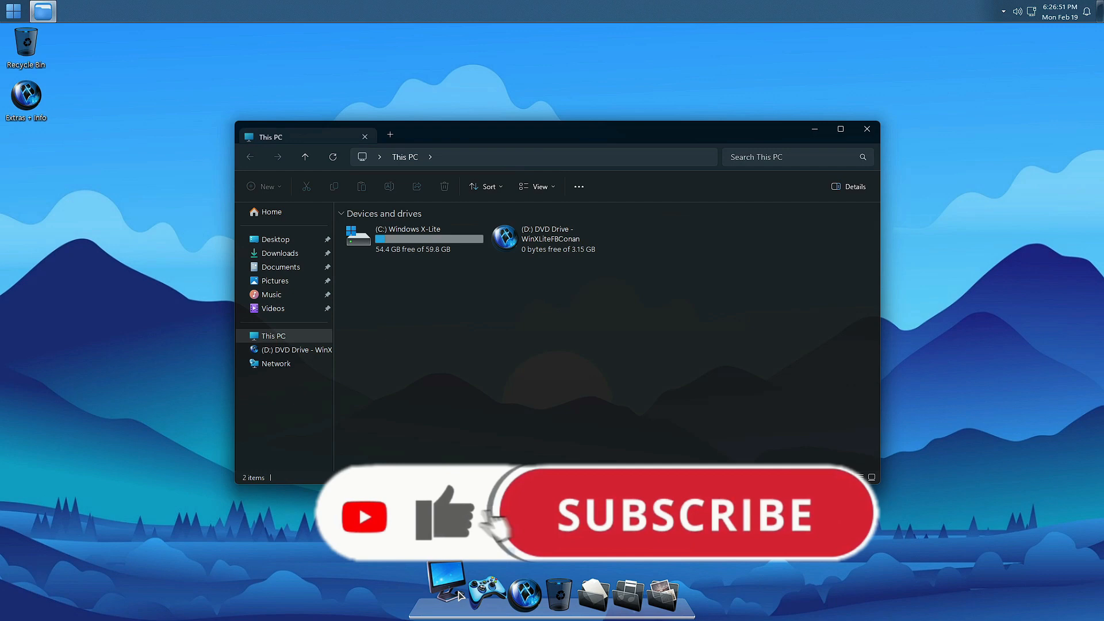
Step: View the C: drive's properties showing 54.4 GB free of 59.8 GB
left_click(414, 239)
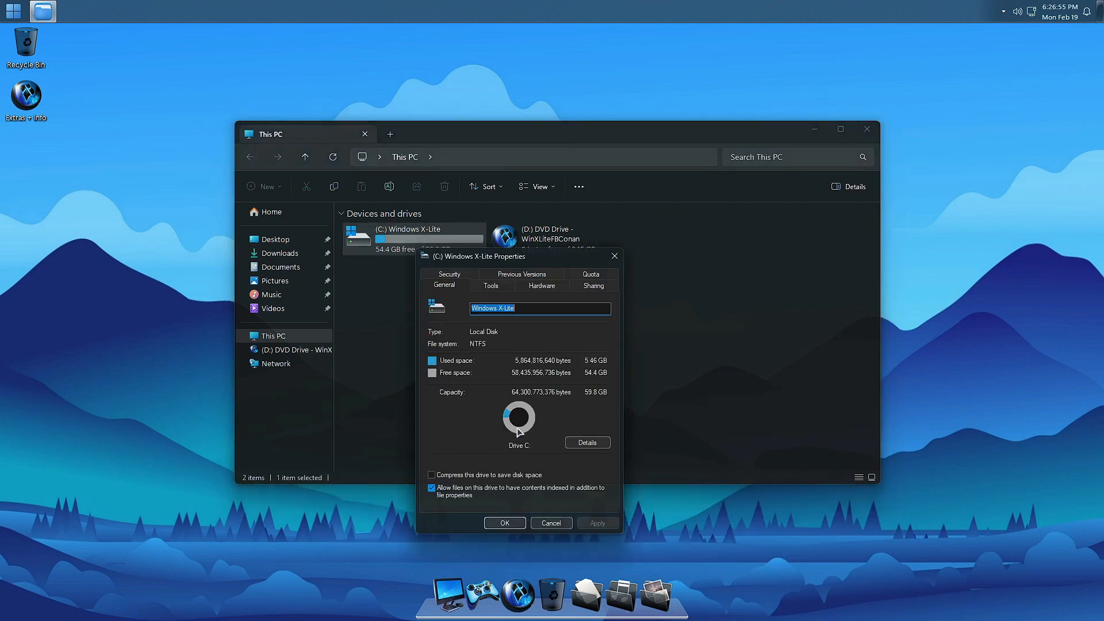
left_click_drag(479, 255, 713, 164)
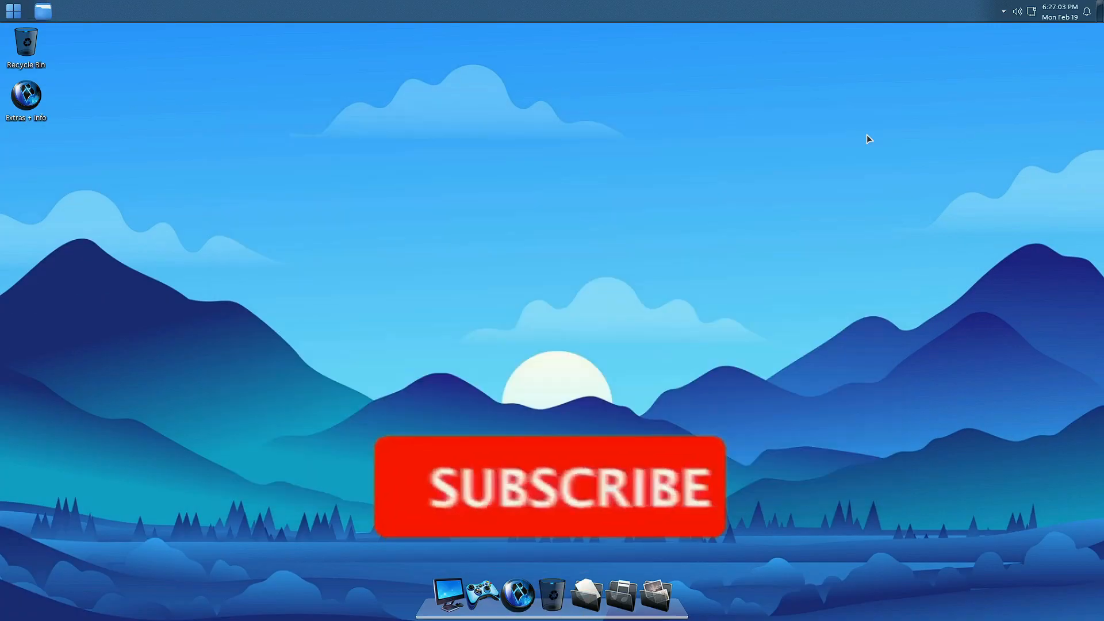
Step: Open Control Panel in Category view and list installed programs via Uninstall a program
left_click(12, 11)
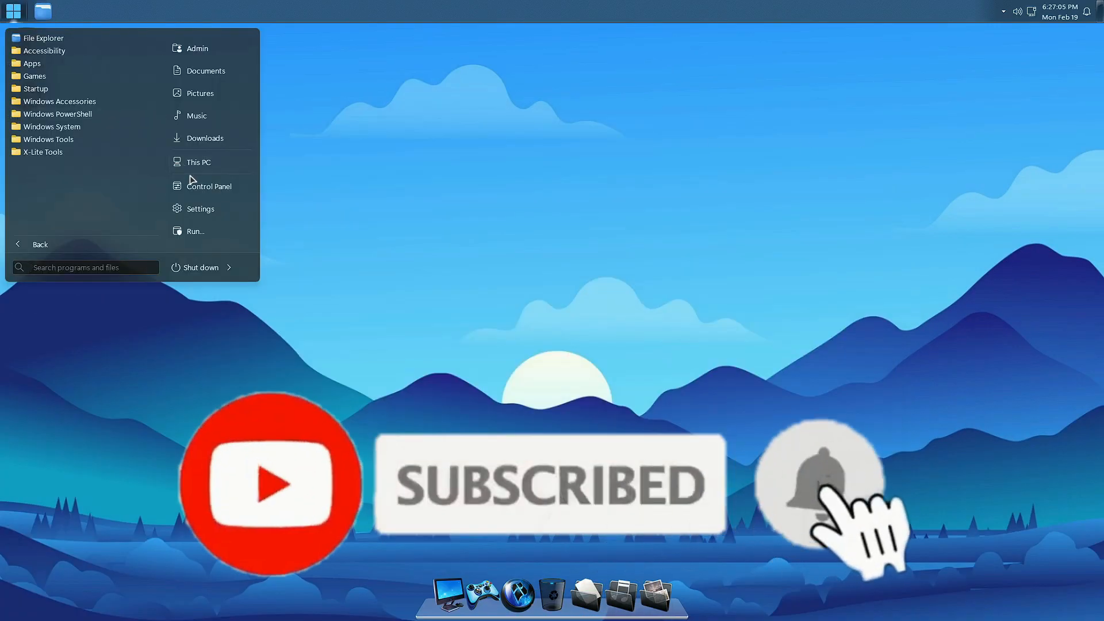
left_click(209, 185)
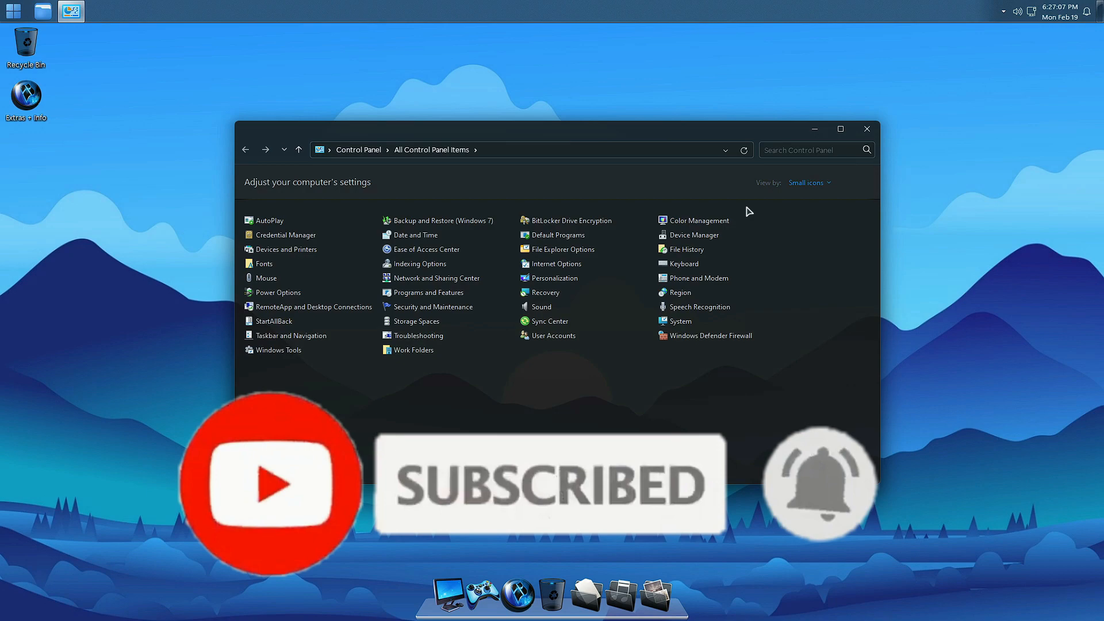
left_click(808, 182)
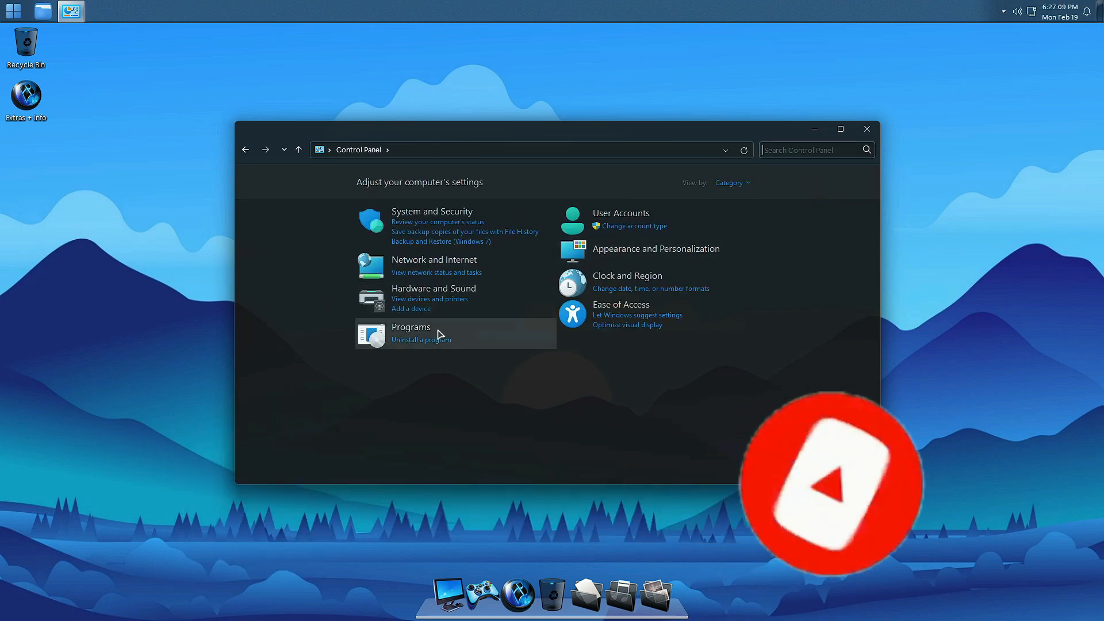
left_click(420, 340)
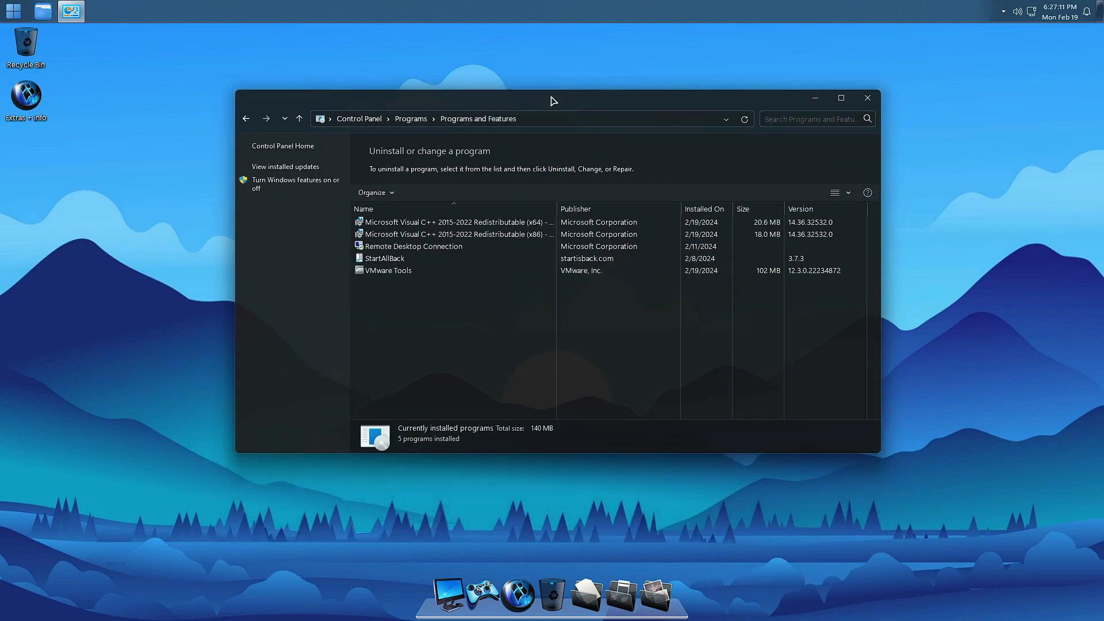
left_click(454, 222)
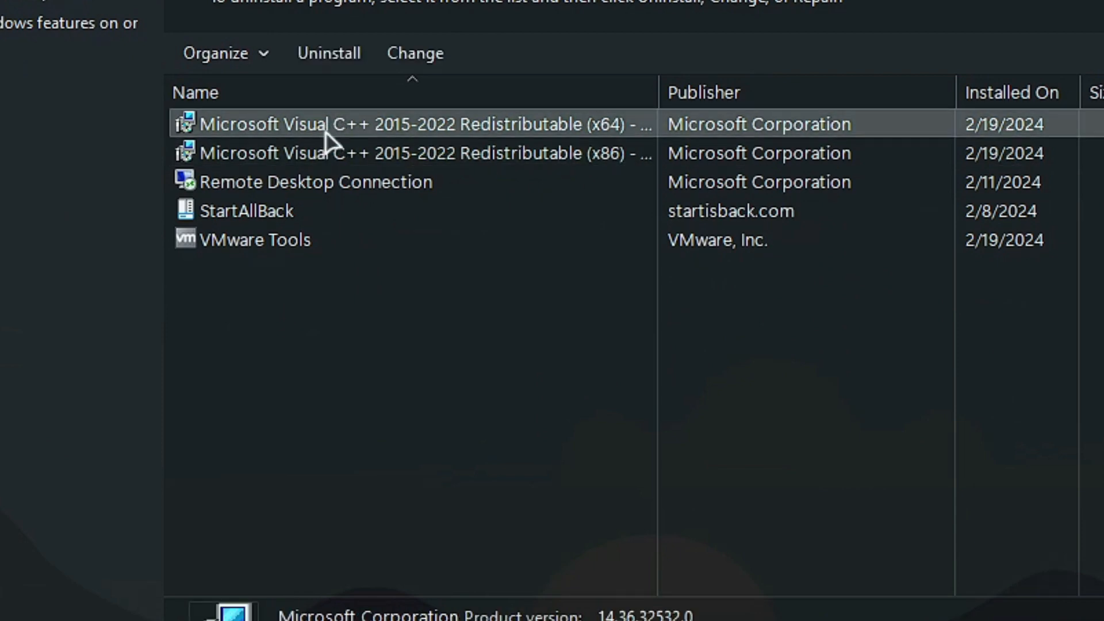
Step: Review Remote Desktop, the 3 installed updates and the Windows Features list, then close Control Panel
left_click(314, 182)
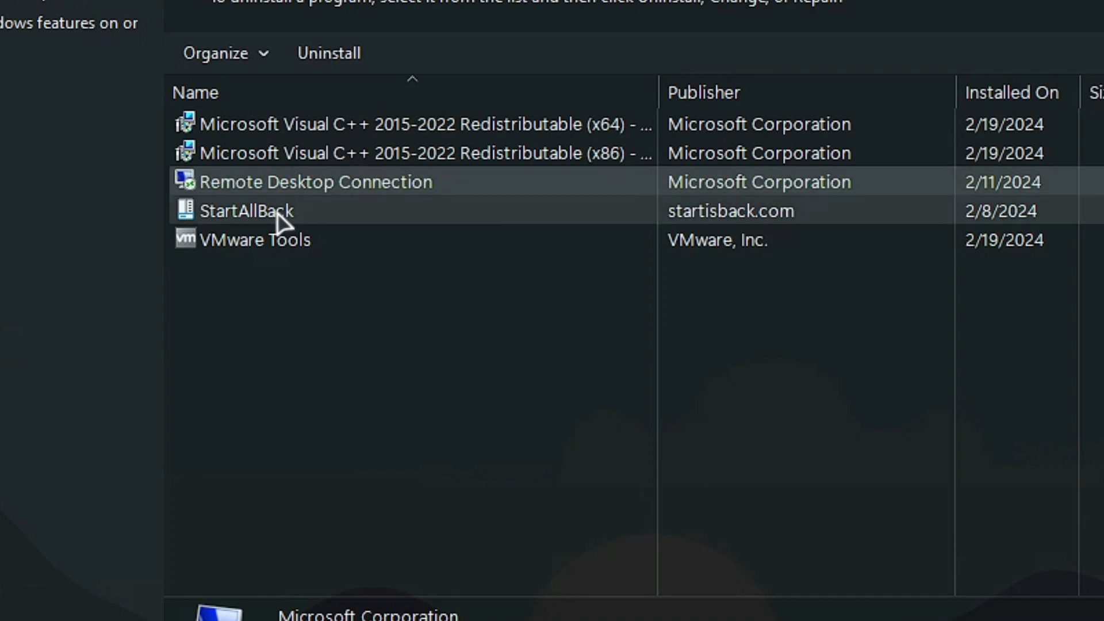
left_click(247, 210)
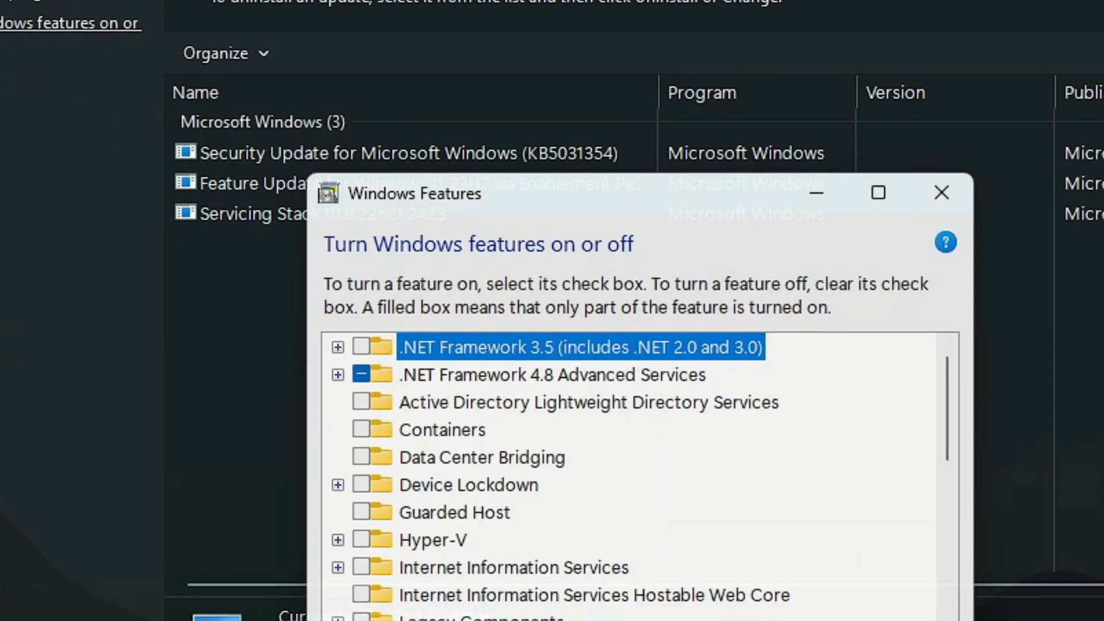
left_click(552, 374)
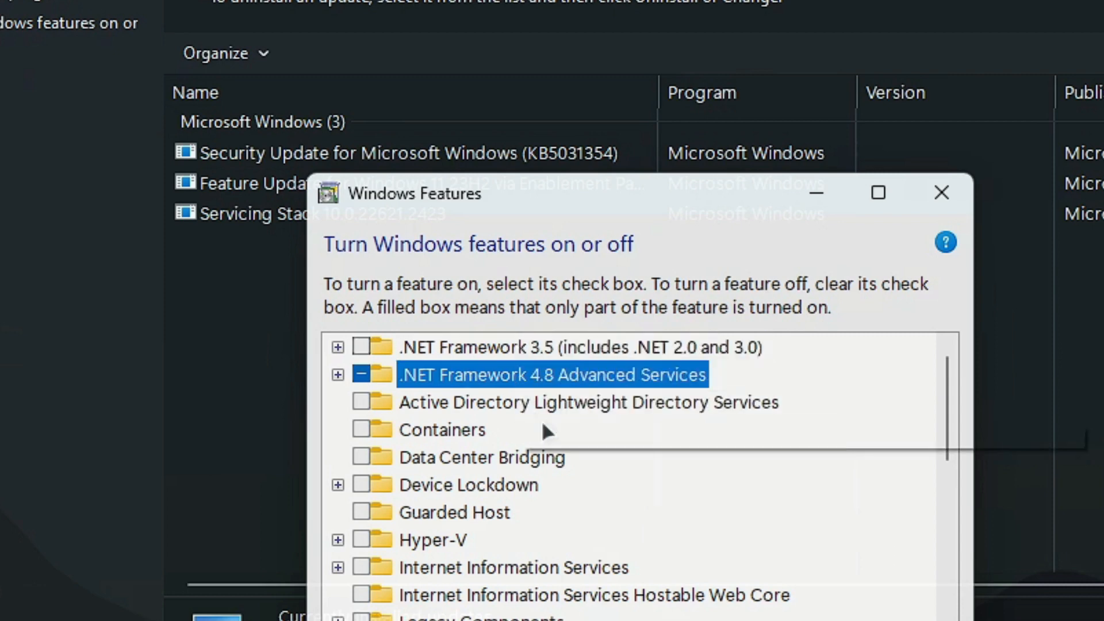
mouse_move(1007, 482)
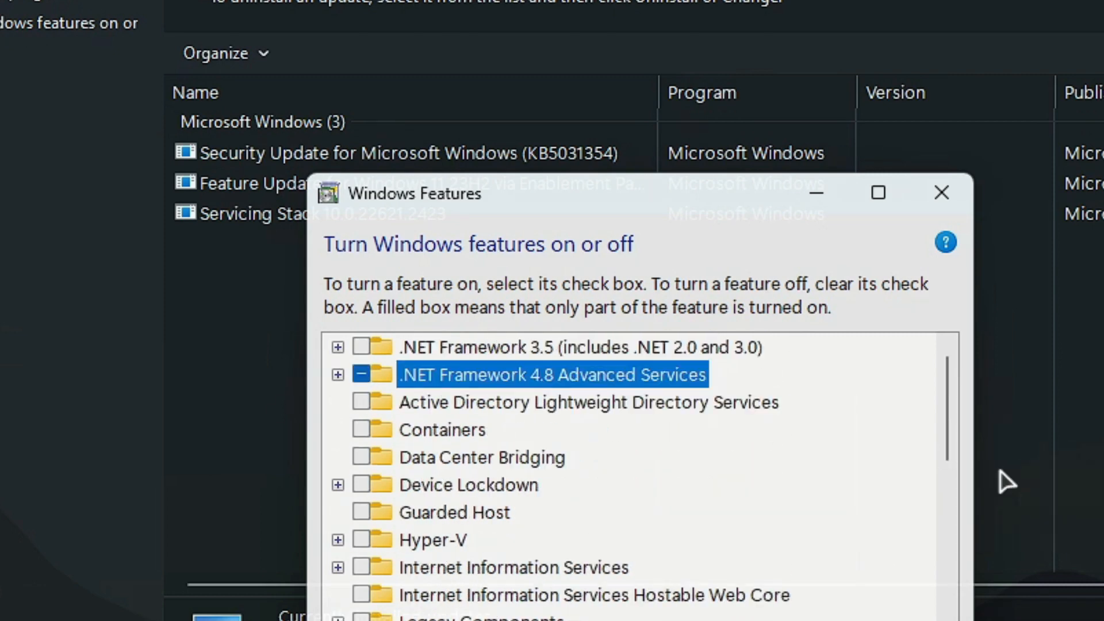
left_click(941, 192)
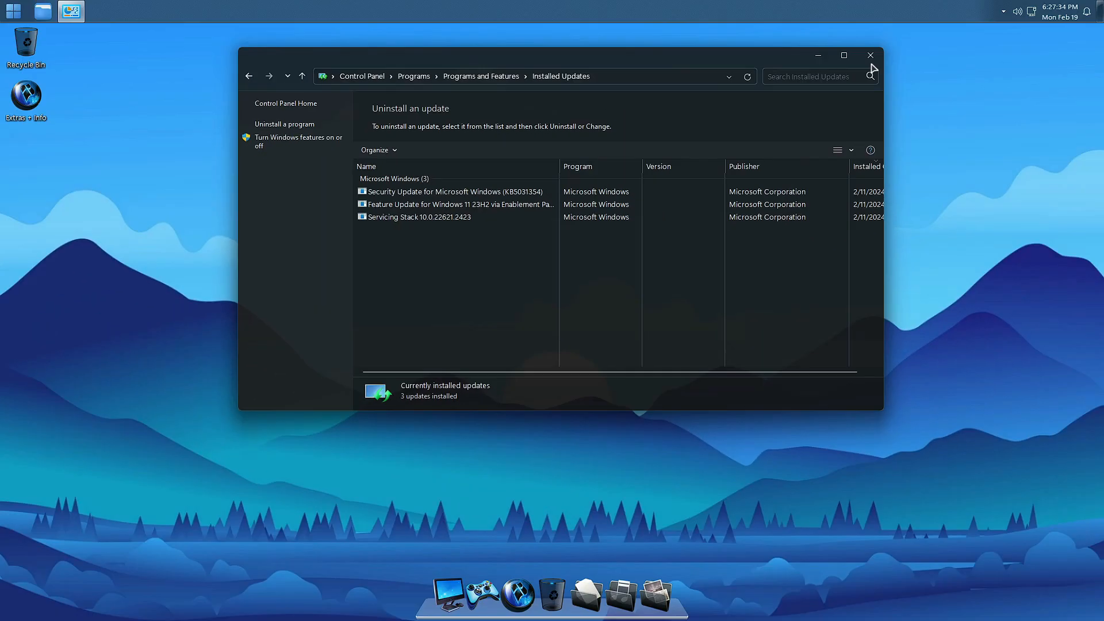
left_click(870, 55)
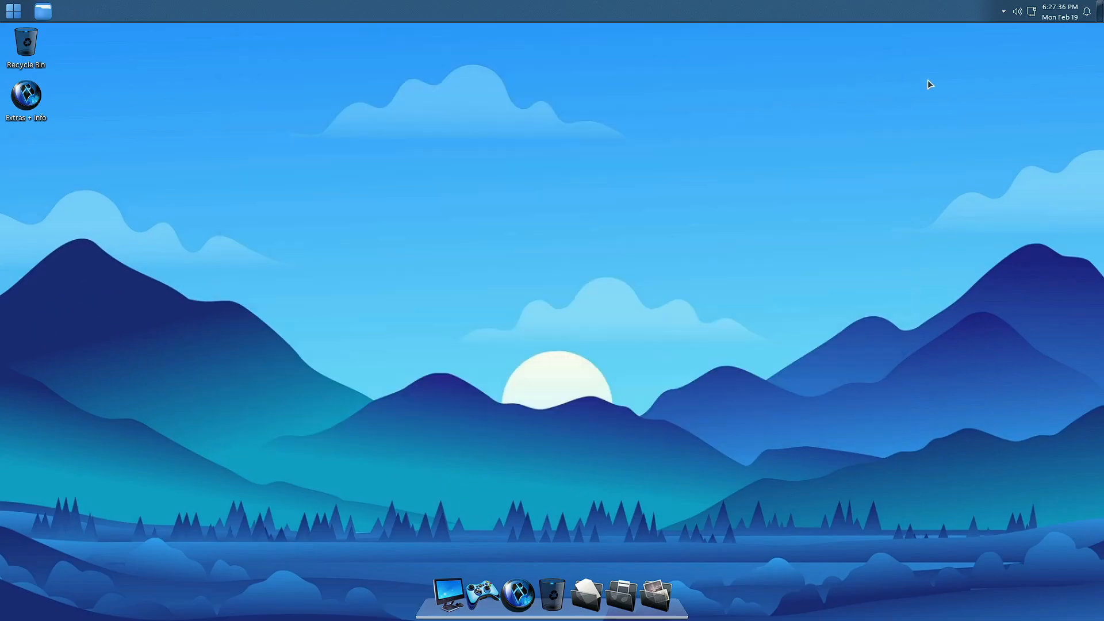
Step: Show the desktop context menu with Command Prompt, Control Panel, Restart Explorer and Safe Mode entries
right_click(711, 46)
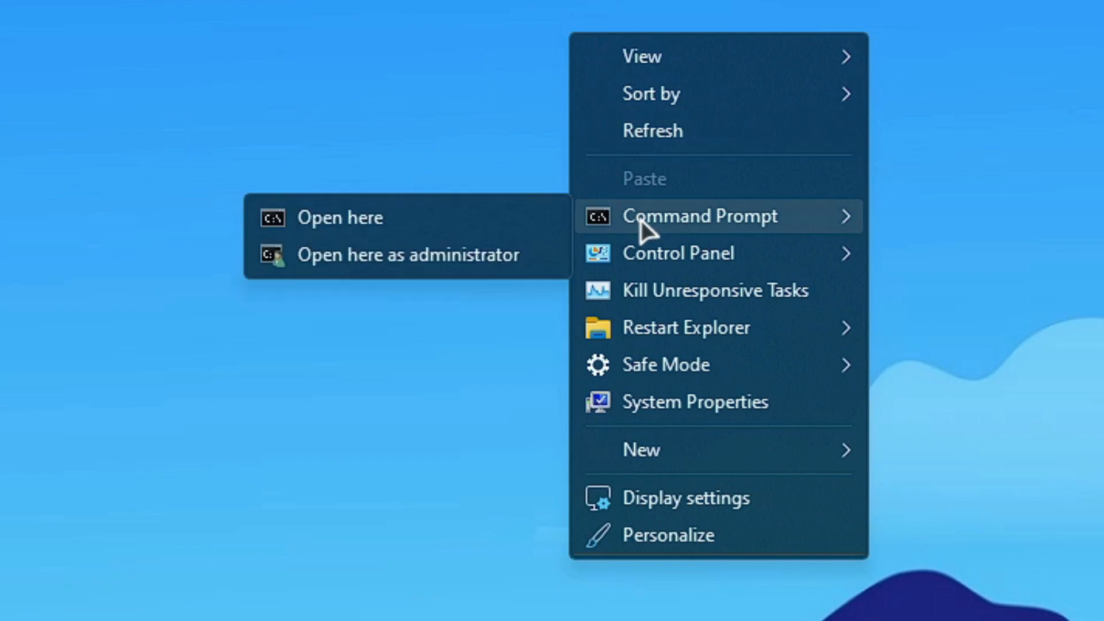
mouse_move(677, 253)
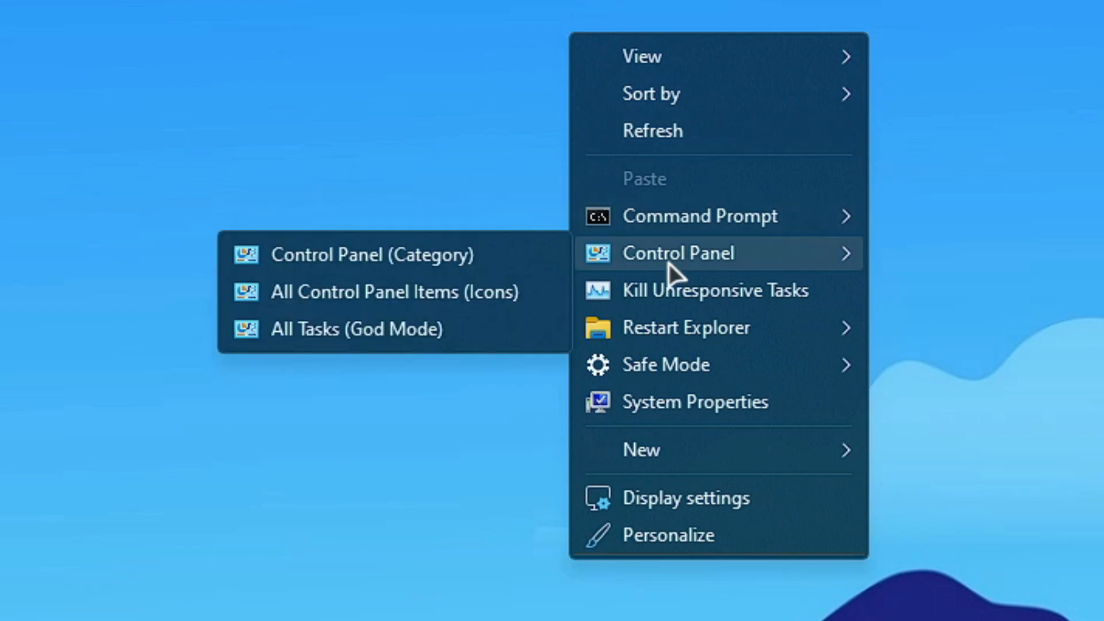
mouse_move(672, 290)
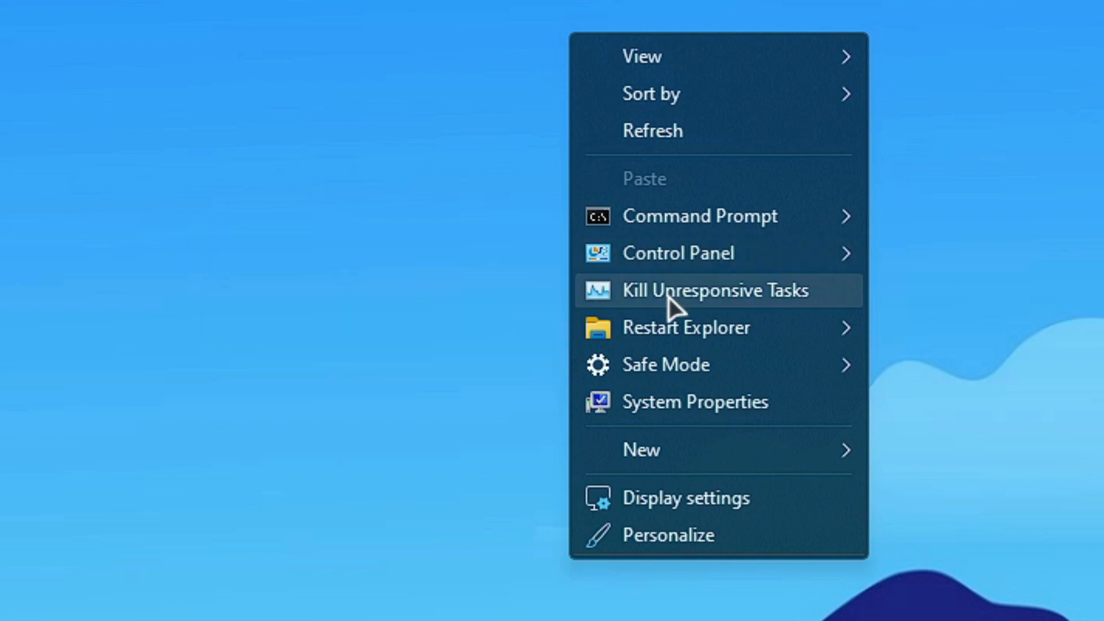
mouse_move(686, 326)
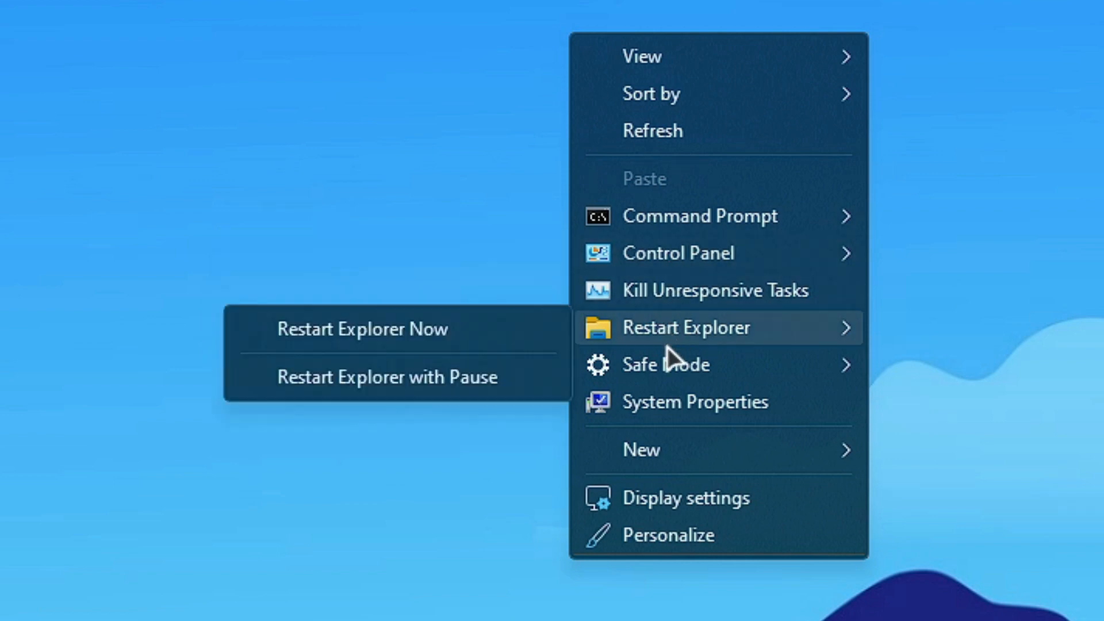
mouse_move(665, 364)
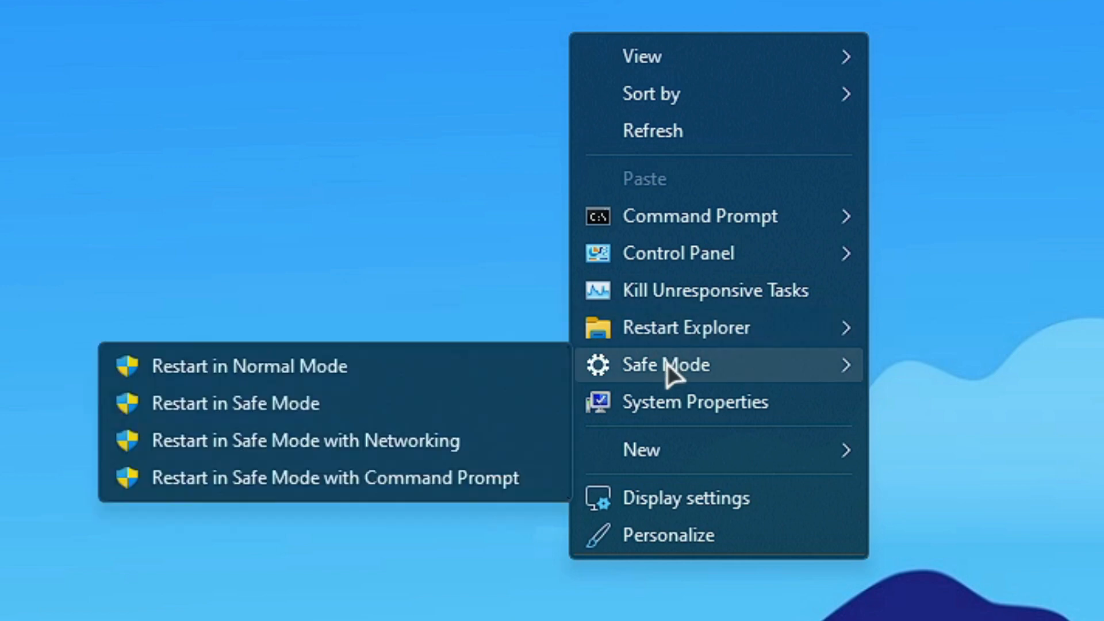
mouse_move(693, 402)
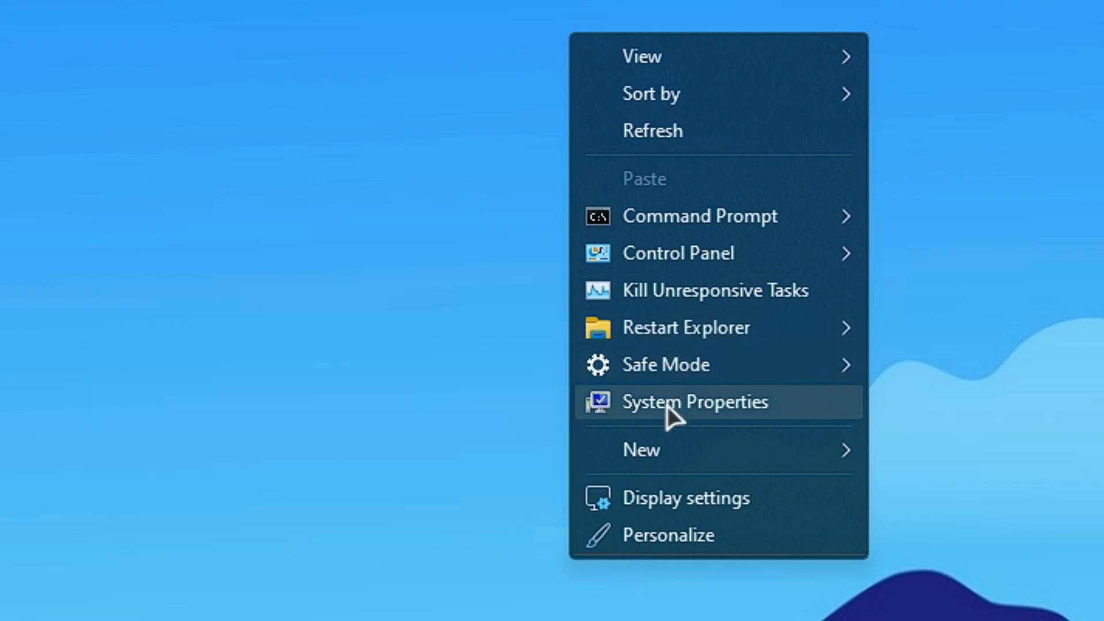